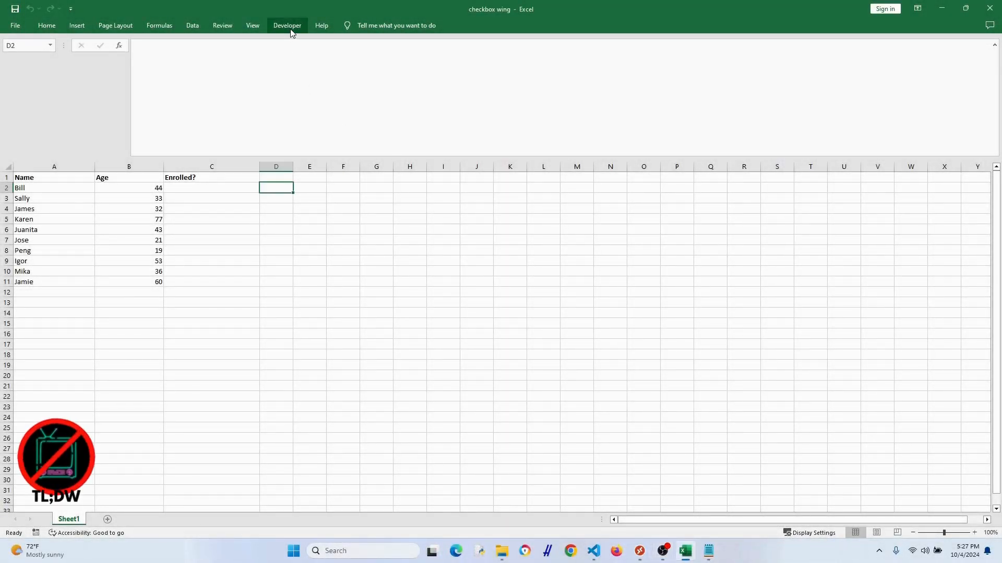
Step: Insert a Form Control checkbox and an ActiveX CheckBox1 in column C beside Bill's row
{"action": "left_click", "coordinate": [286, 25]}
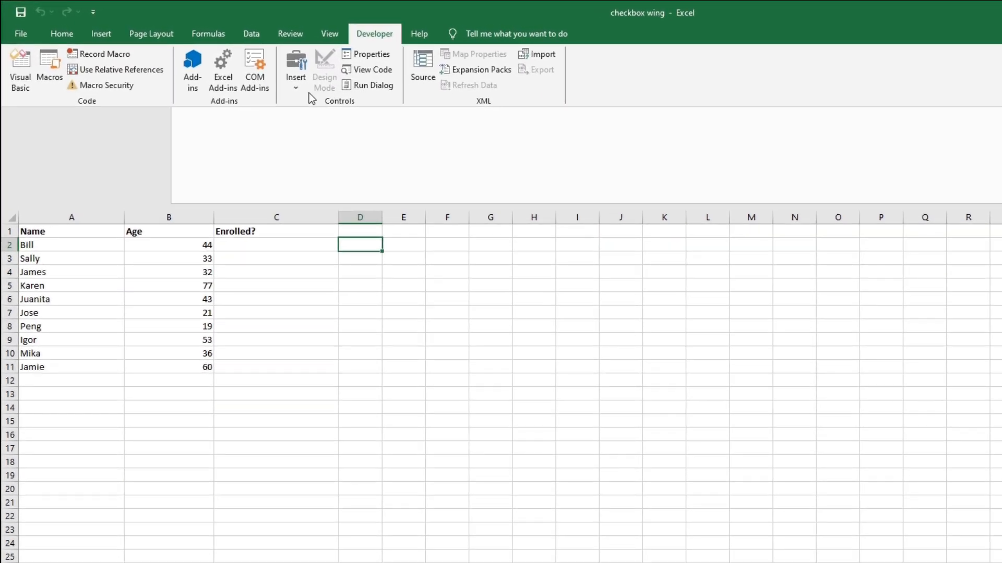
{"action": "left_click", "coordinate": [295, 71]}
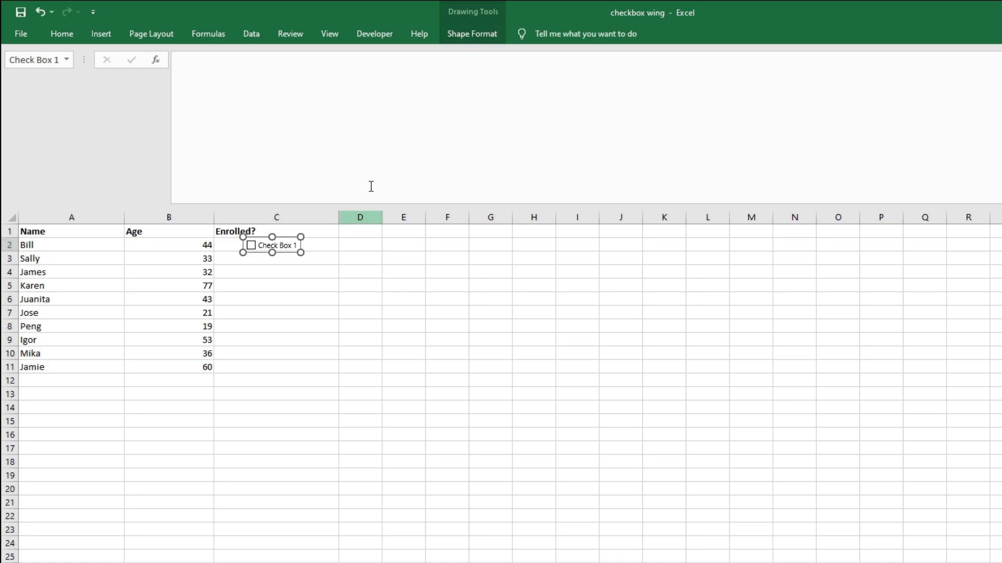
{"action": "left_click", "coordinate": [373, 34]}
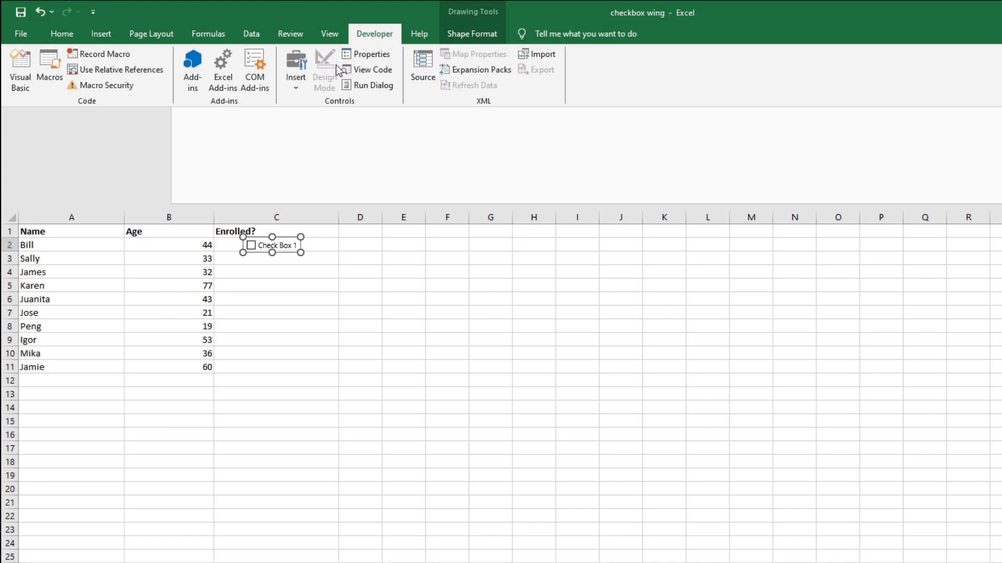
{"action": "left_click", "coordinate": [296, 70]}
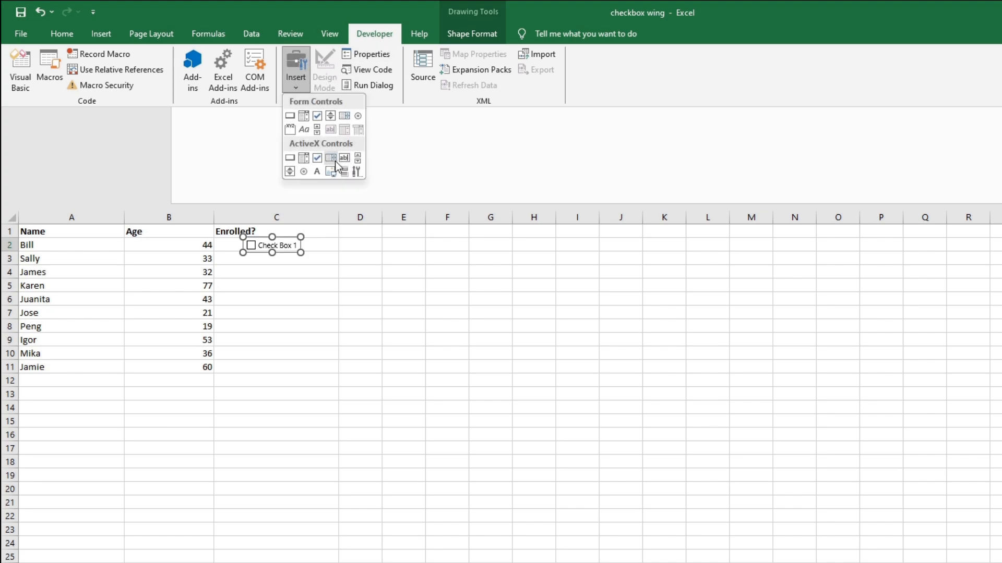
{"action": "left_click", "coordinate": [329, 158]}
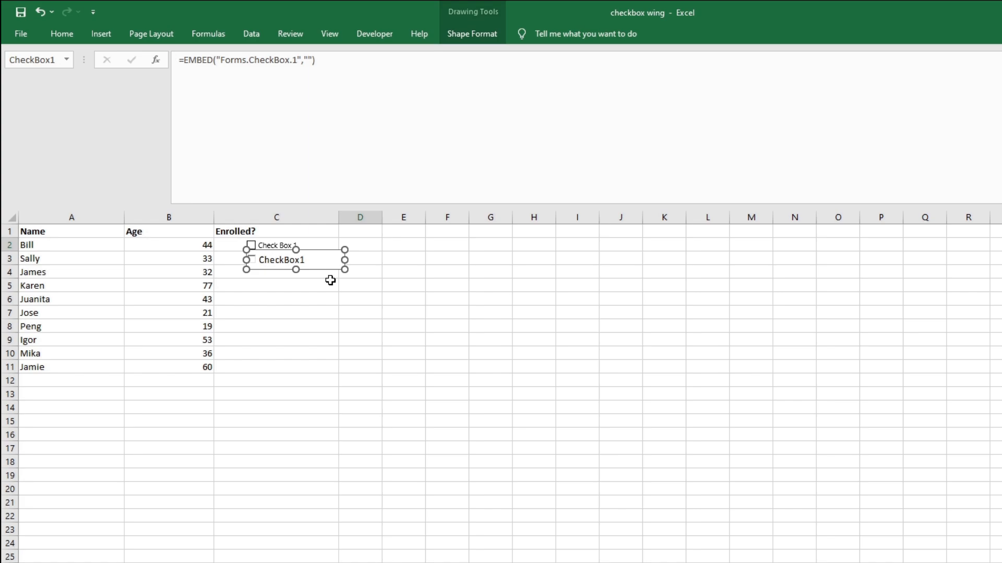
{"action": "mouse_move", "coordinate": [463, 325]}
{"action": "type", "text": "o"}
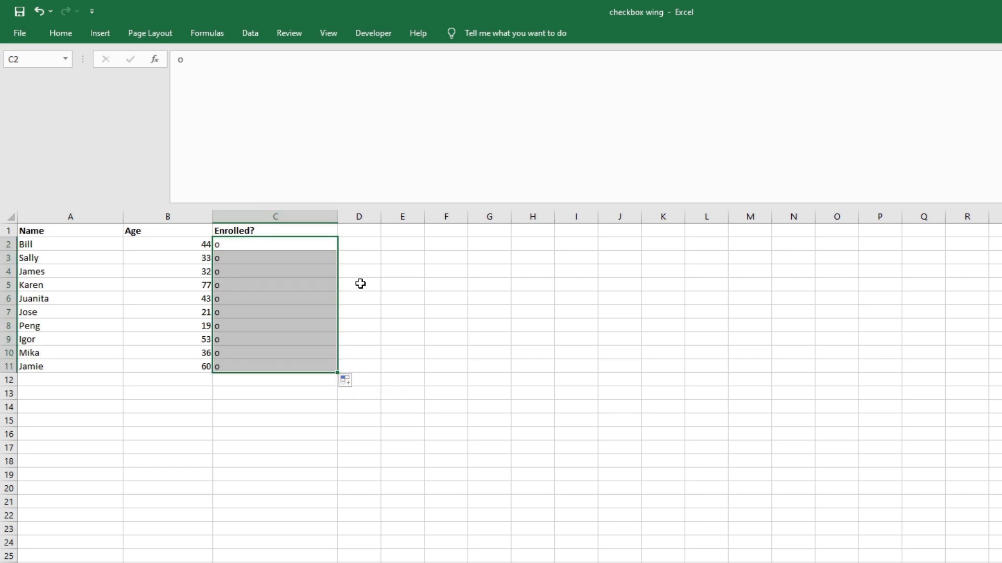
Step: Fill C2:C11 with o and D2:D11 with x, format C2:D11 as Wingdings, then clear column D
{"action": "left_click", "coordinate": [359, 245]}
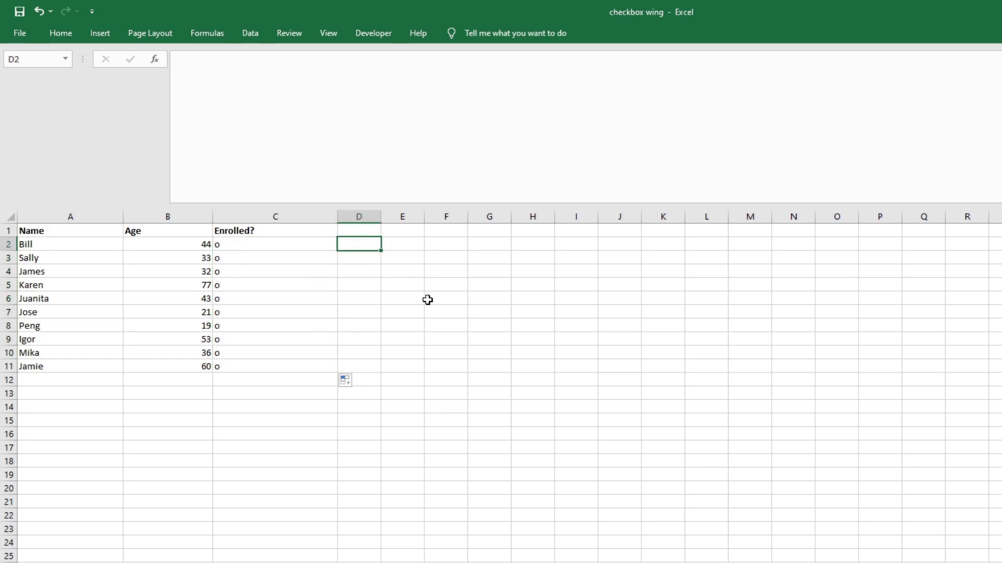
{"action": "left_click", "coordinate": [275, 245]}
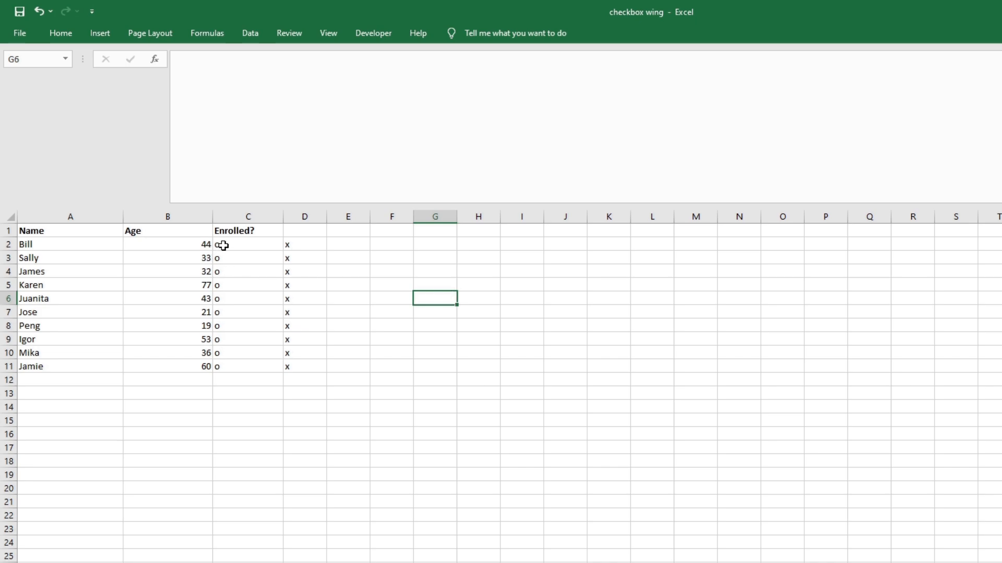
{"action": "left_click_drag", "start_coordinate": [249, 244], "coordinate": [304, 366]}
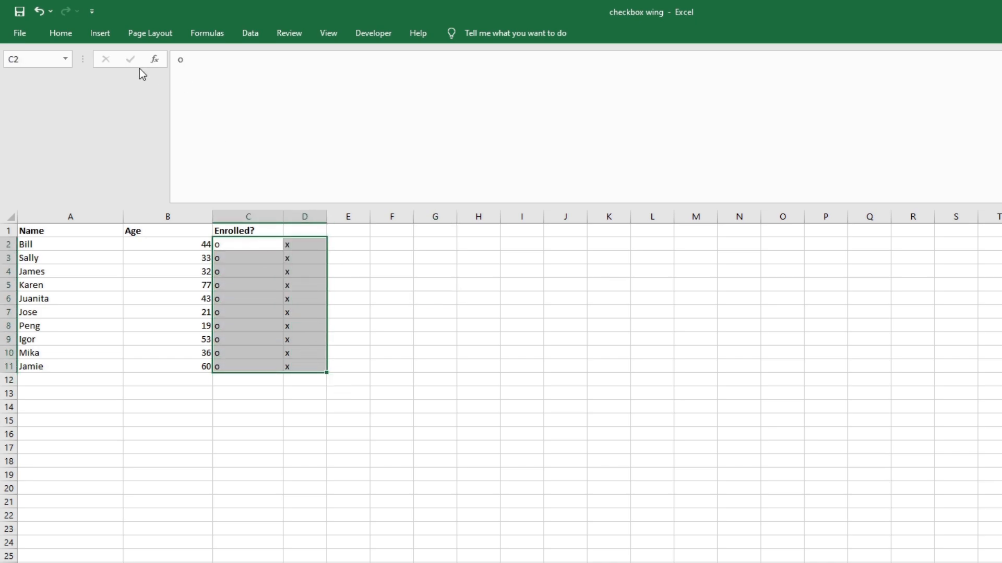
{"action": "left_click", "coordinate": [60, 32]}
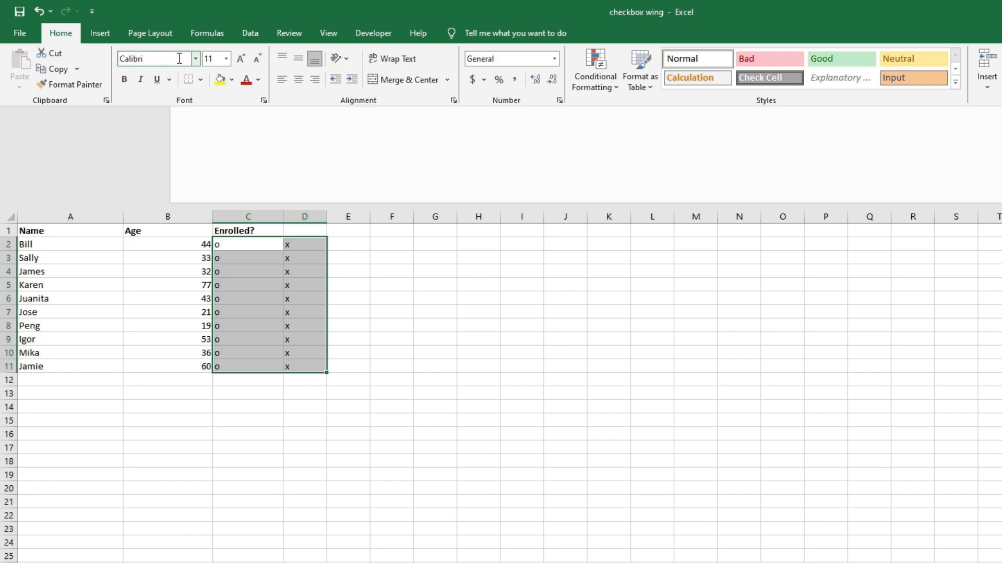
{"action": "type", "text": "Wingdings"}
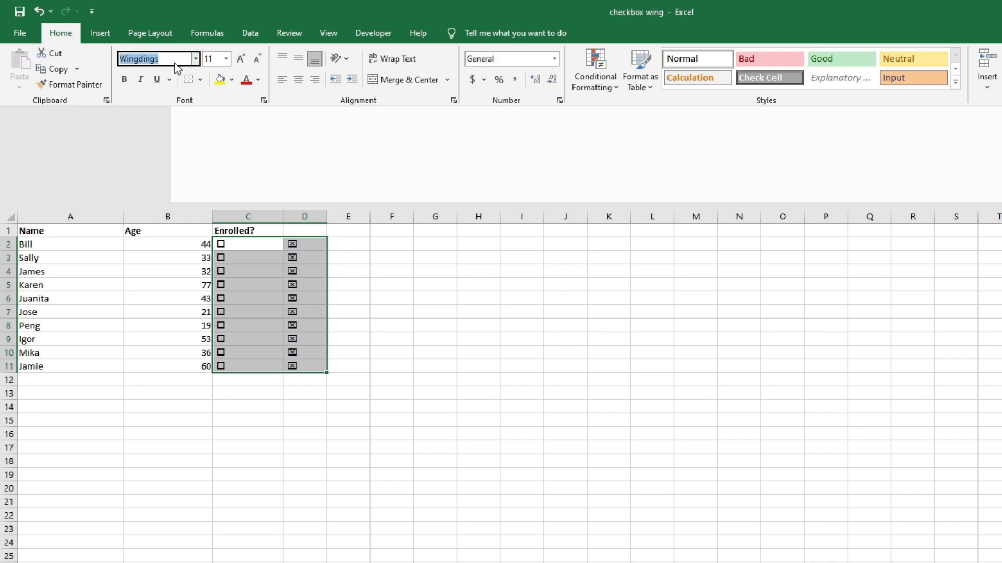
{"action": "mouse_move", "coordinate": [366, 228]}
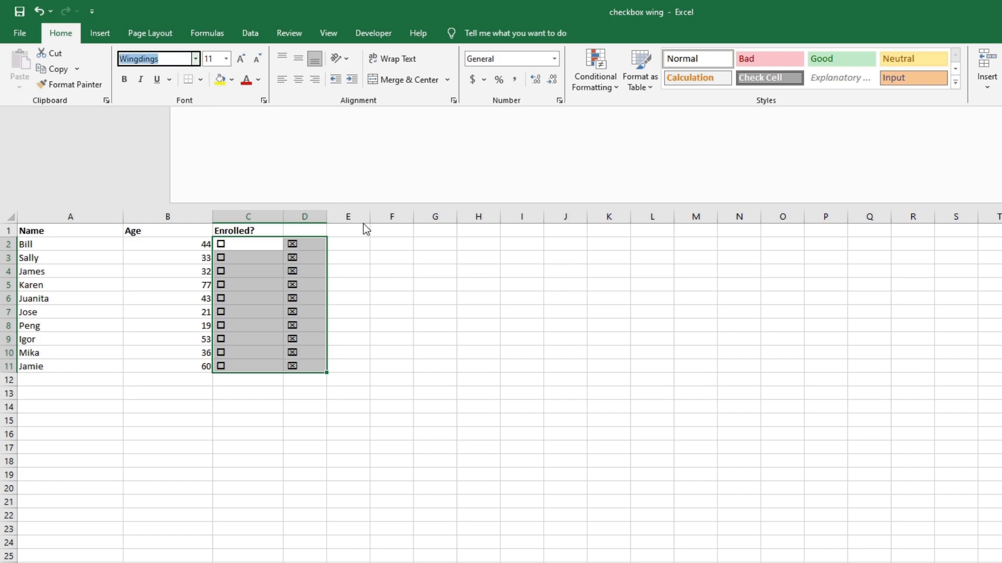
{"action": "left_click", "coordinate": [393, 244]}
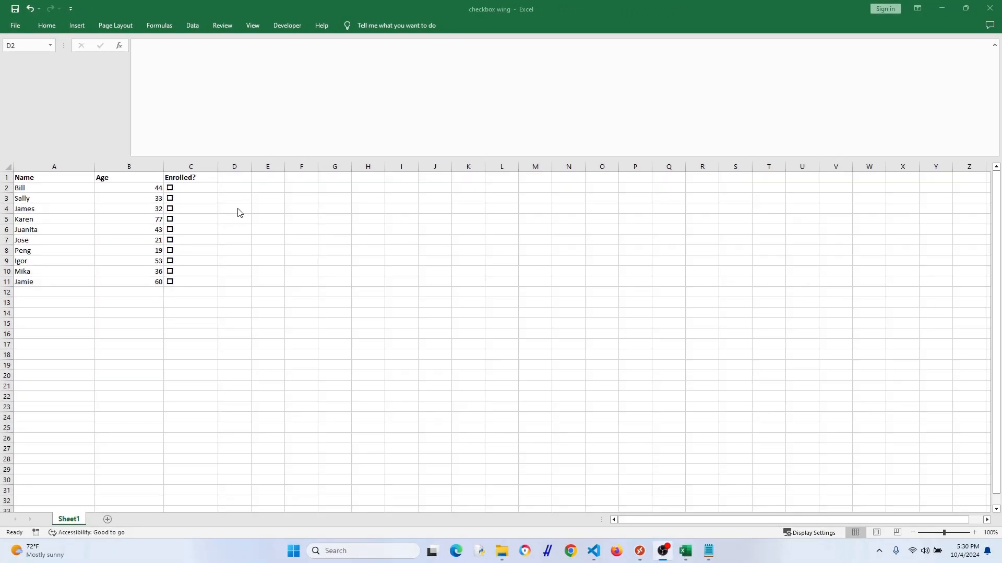
Step: Open the VBA editor for Sheet1 with Alt+F11
{"action": "left_click", "coordinate": [234, 198]}
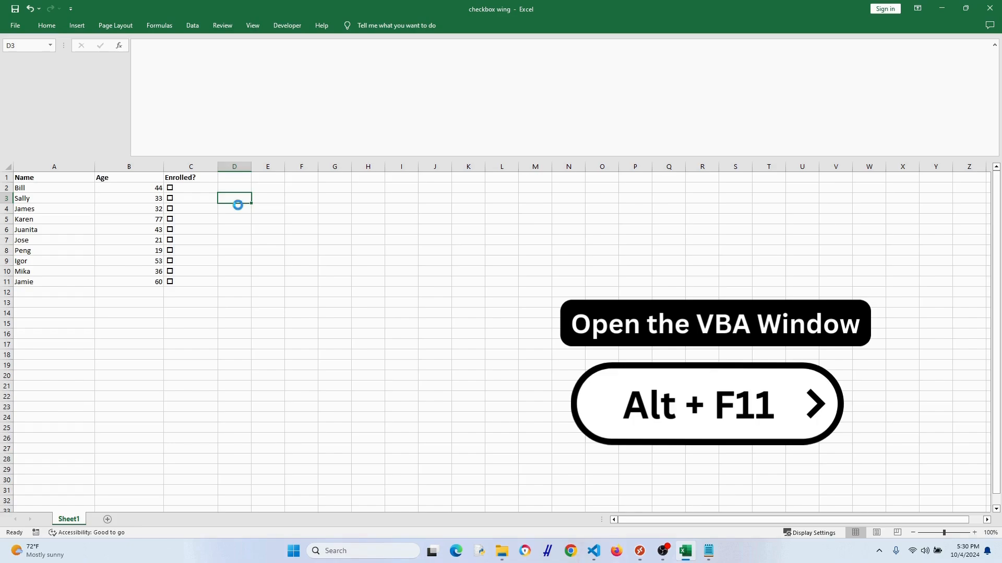
{"action": "key", "text": "Alt+F11"}
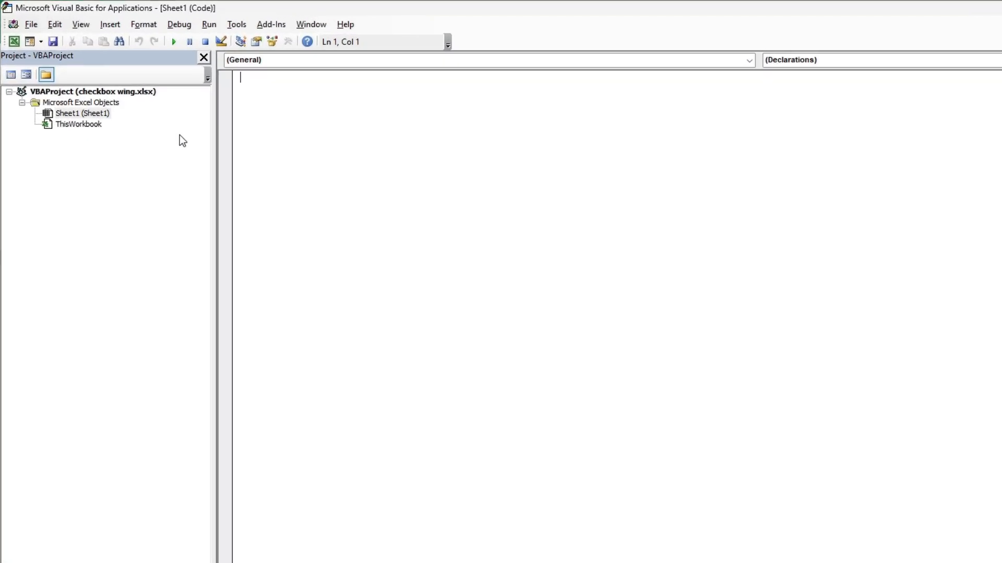
Step: Declare Private Sub Worksheet_BeforeDoubleClick(ByVal Target As Range, Cancel As Boolean)
{"action": "type", "text": "Private Sub Worksheet_Before"}
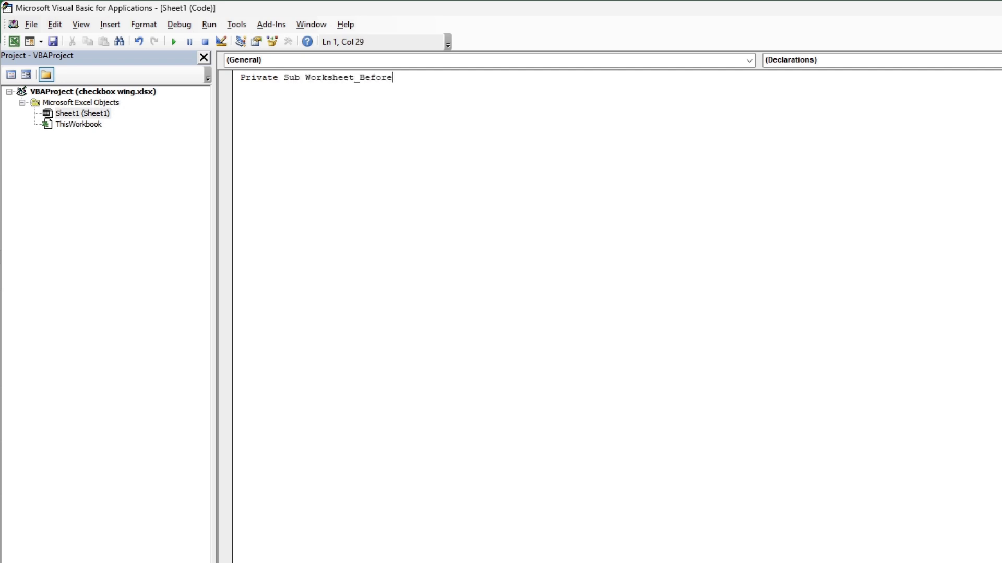
{"action": "type", "text": "DoubleClick (ByVal"}
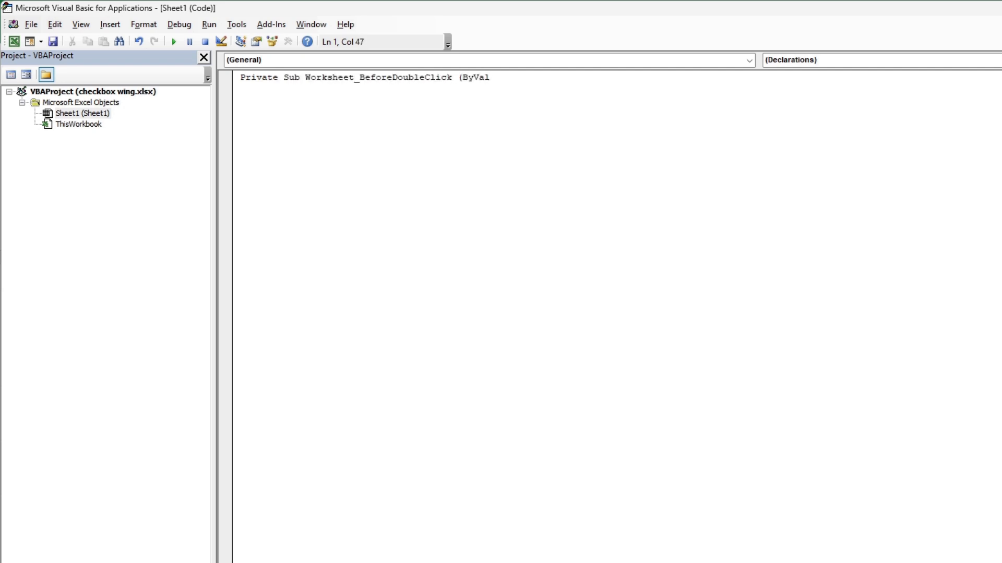
{"action": "type", "text": "Target"}
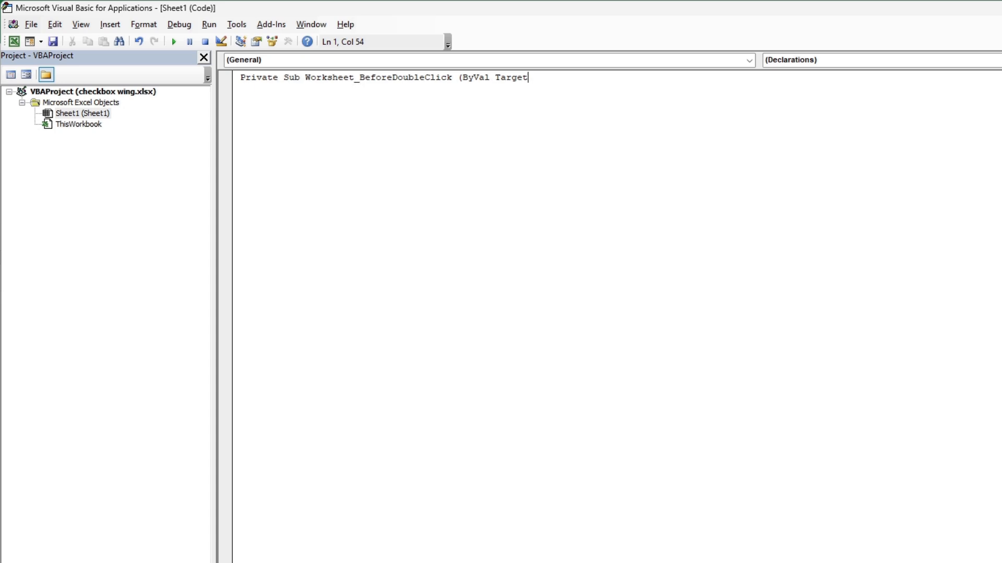
{"action": "type", "text": "As Range, Cancel as Boolean)"}
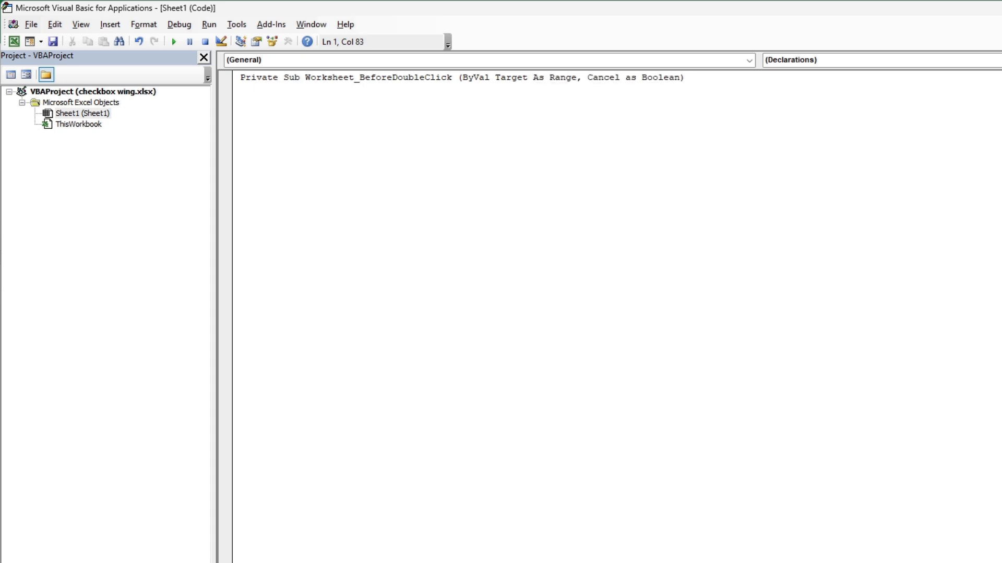
Step: Restrict the handler to Me.Range("C:C") via Intersect and set Cancel = True, with comments
{"action": "type", "text": "'Specify th"}
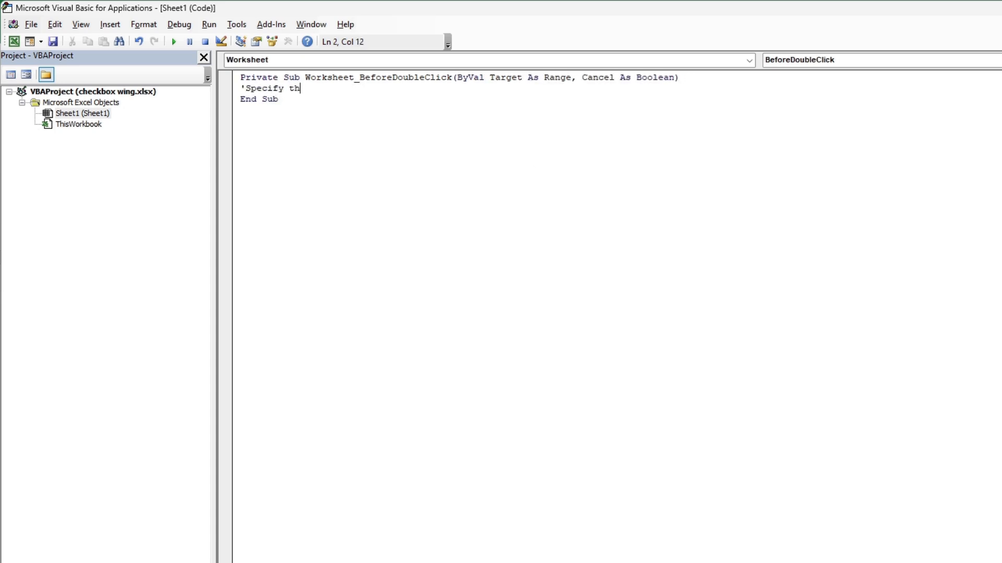
{"action": "type", "text": "e range where the checkboxes are location (column"}
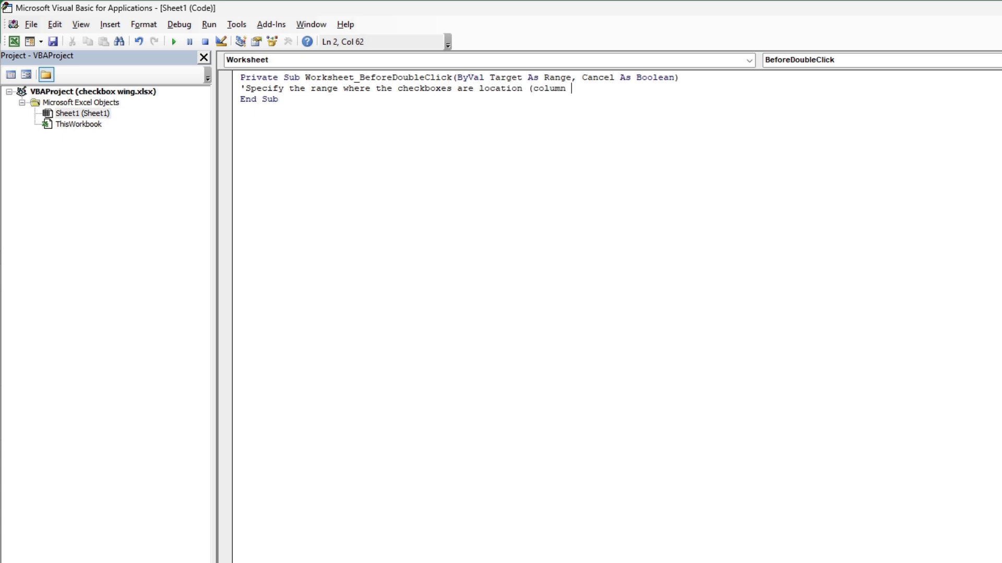
{"action": "type", "text": "C)"}
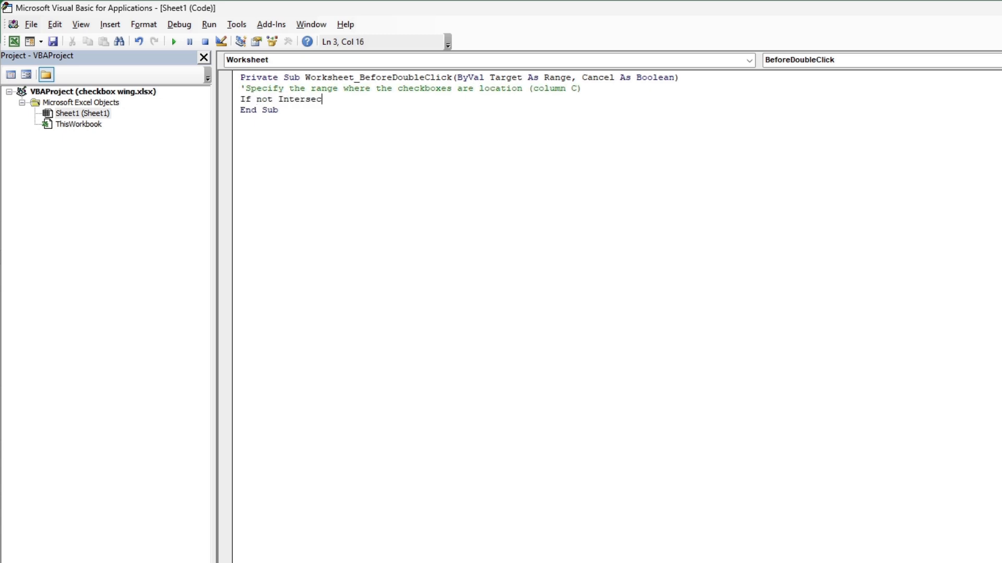
{"action": "type", "text": "t(Target, Me.Range (\"C:C\")) Is Nothing Then"}
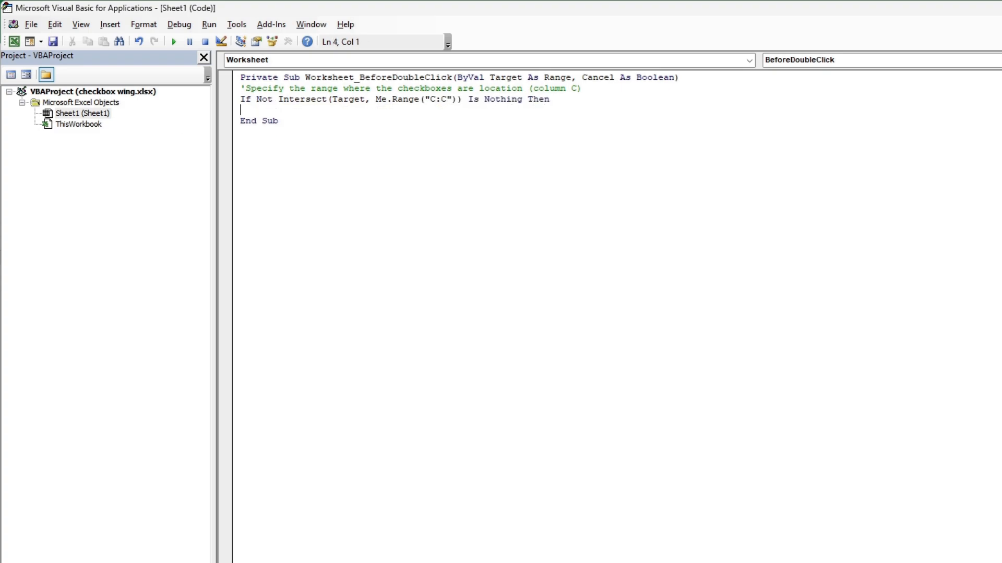
{"action": "type", "text": "Cancel = True 'Prevents entering"}
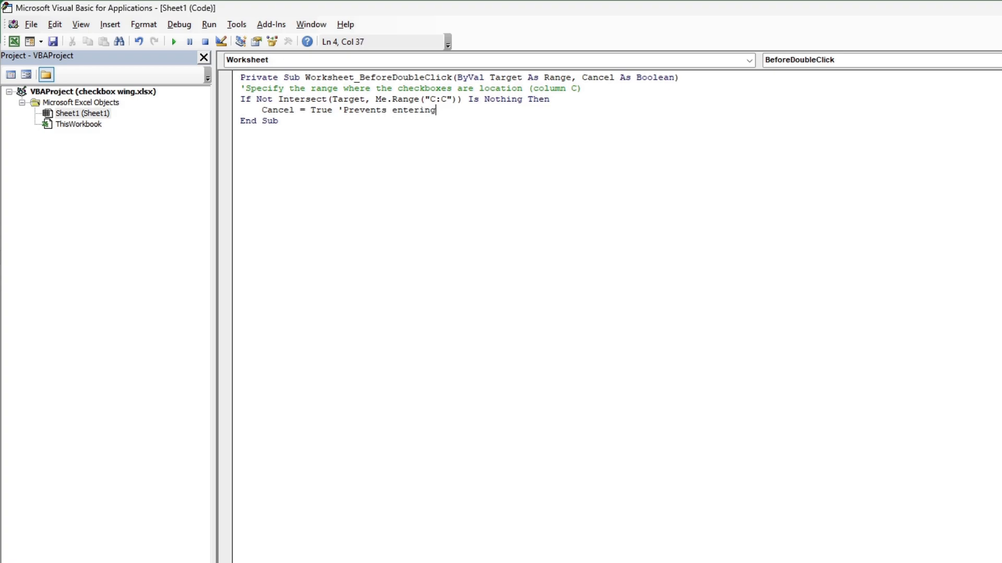
{"action": "type", "text": "edit mode on double click"}
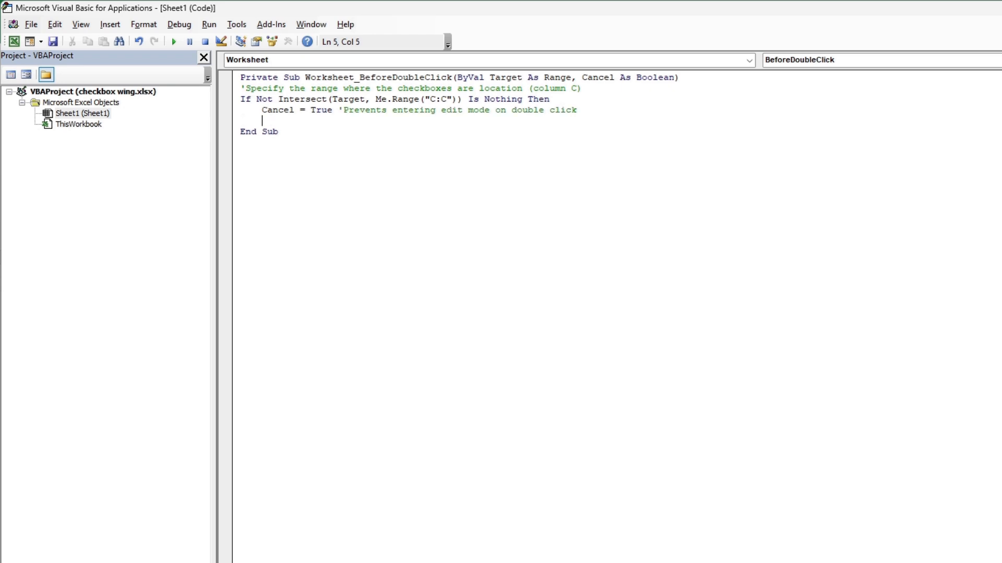
Step: Add the If Font.Name = "Wingdings" block toggling Target.Value between "o" and "x" and close the Ifs
{"action": "type", "text": "'Check if the font if Wingdings and if it is a check"}
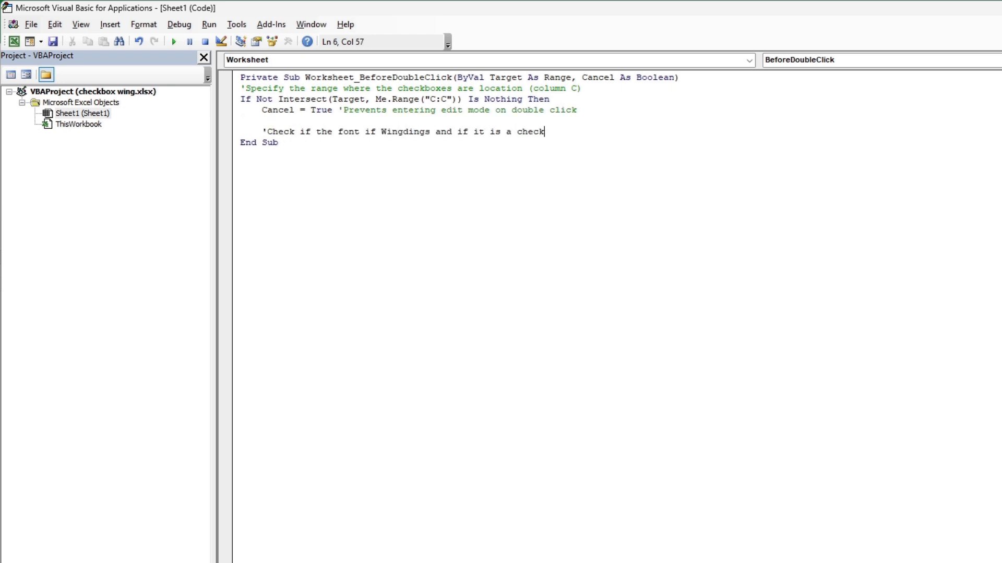
{"action": "type", "text": "box (either \"o\" or \"x\")"}
{"action": "type", "text": "If Target.Font.Name ="}
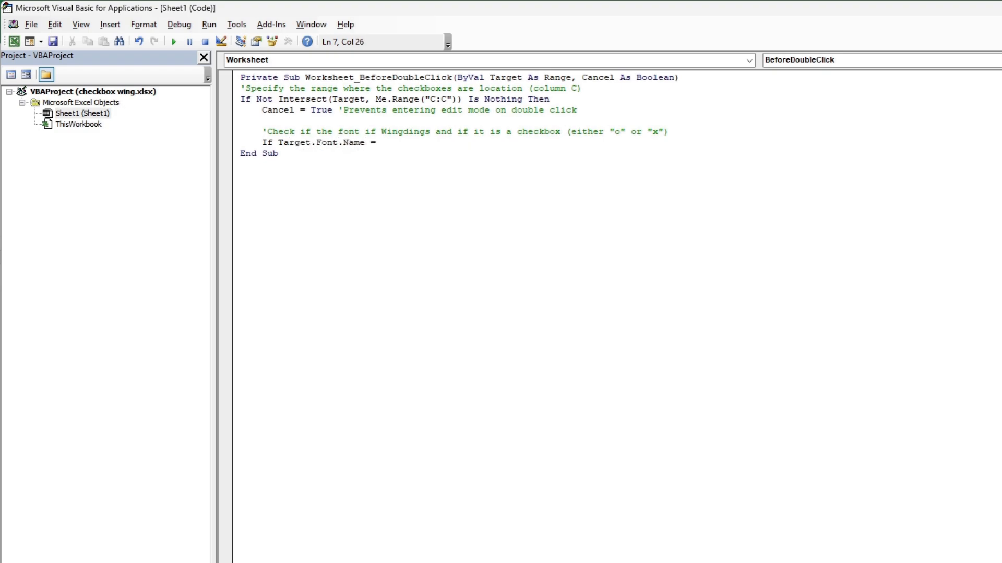
{"action": "type", "text": "\"Wingdings\" Then"}
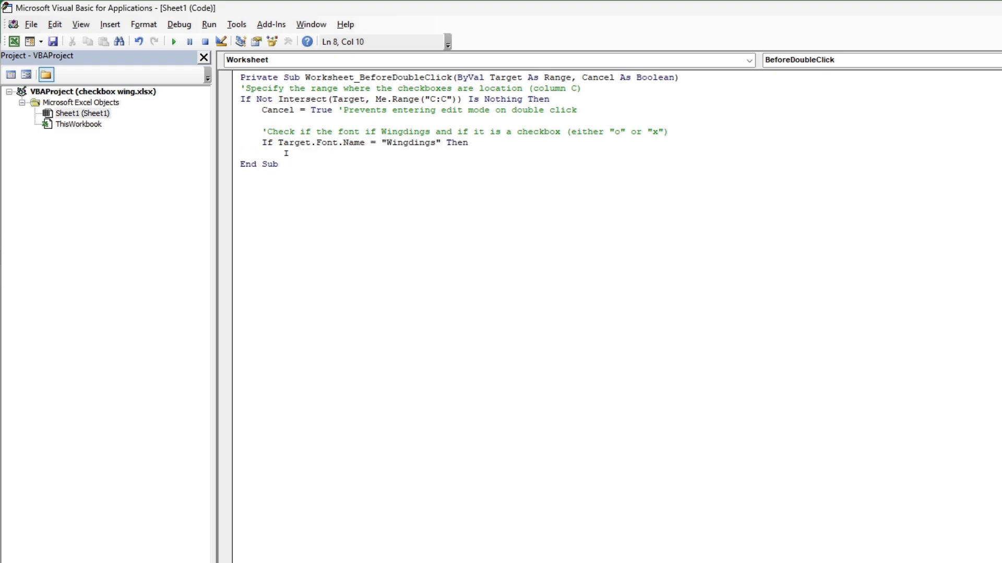
{"action": "type", "text": "f Target.Value = \"o\" Then"}
{"action": "type", "text": "ElseIf"}
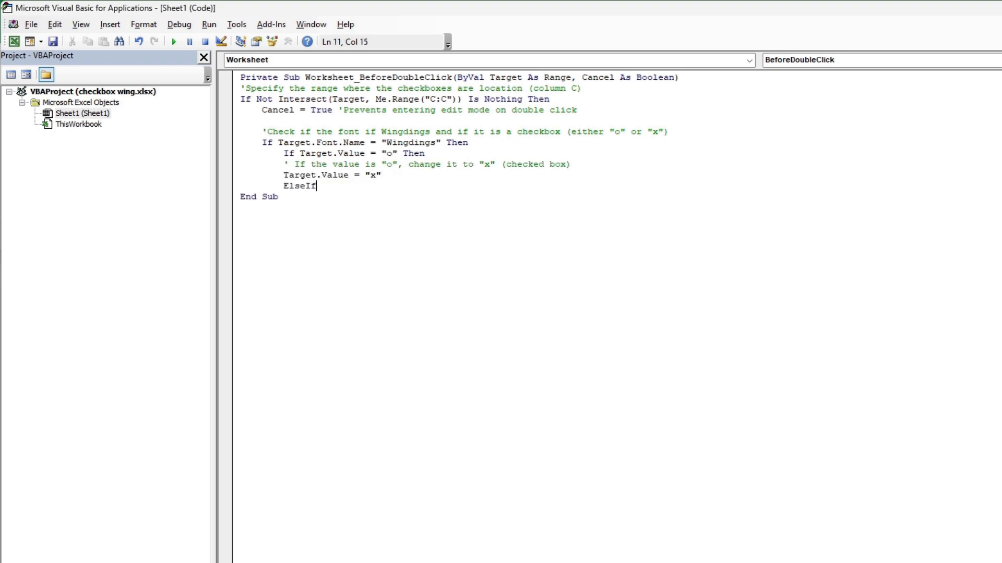
{"action": "type", "text": "Target.Value = \"x\" then"}
{"action": "type", "text": "'If the value is \"x\" change it back to \"o\" (unchecked box"}
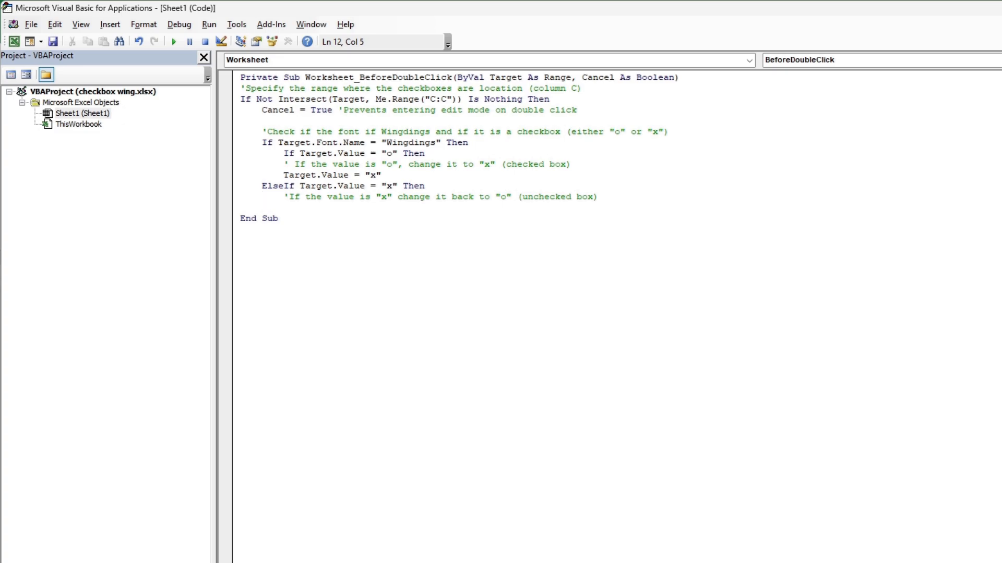
{"action": "type", "text": "Target.v"}
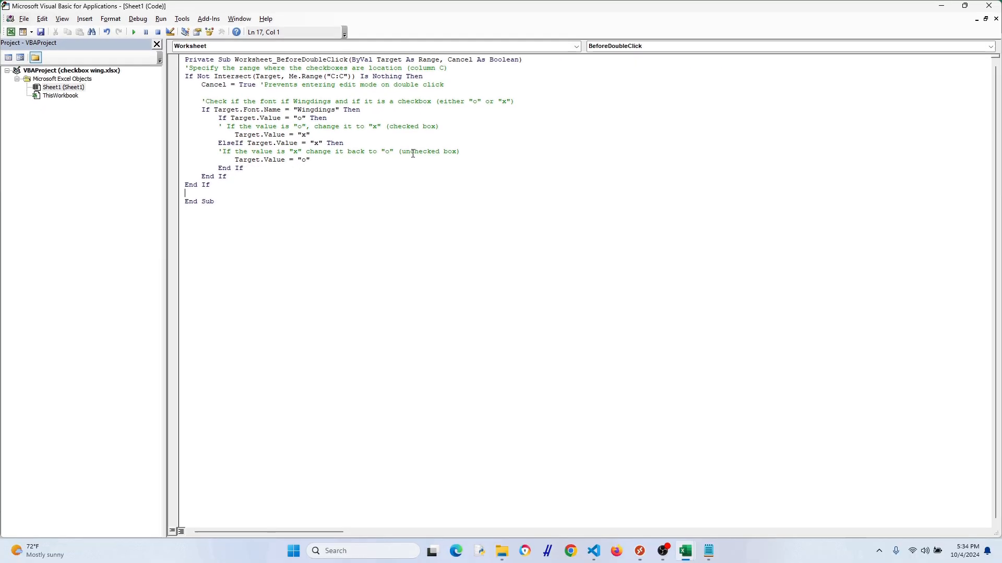
{"action": "mouse_move", "coordinate": [436, 202]}
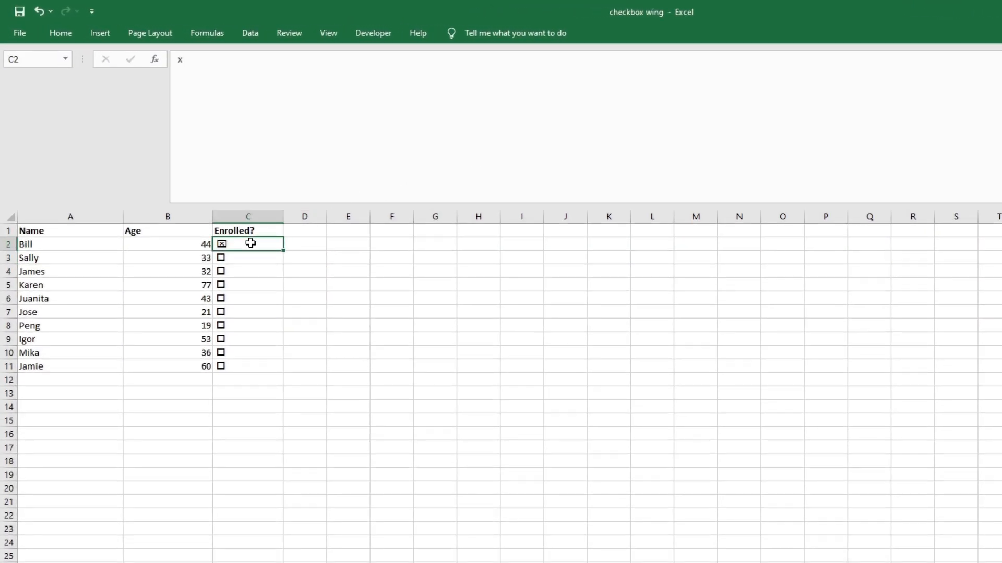
Step: Double-click Bill's C2 cell to uncheck the box, then move to D2
{"action": "left_click", "coordinate": [221, 258]}
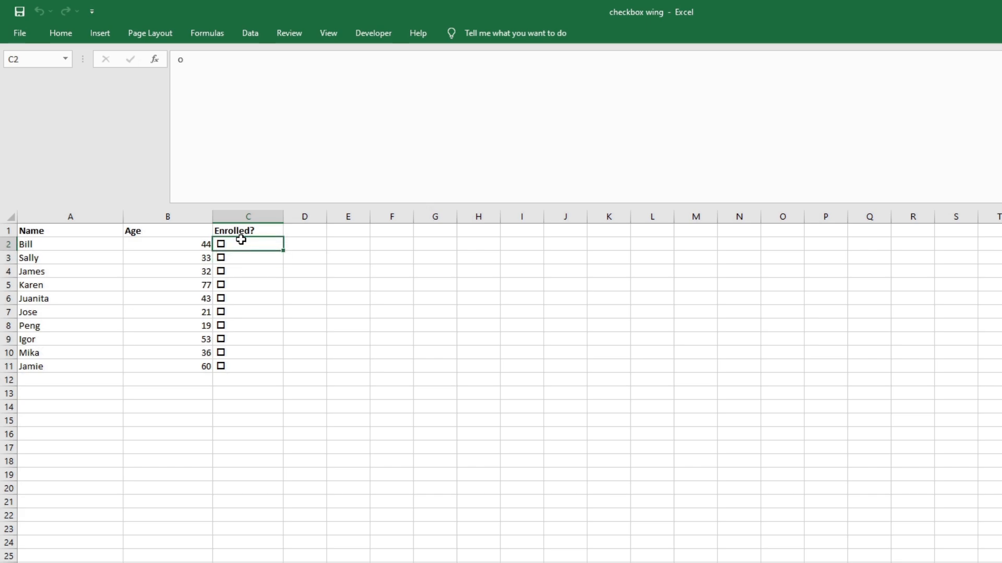
{"action": "left_click", "coordinate": [304, 244]}
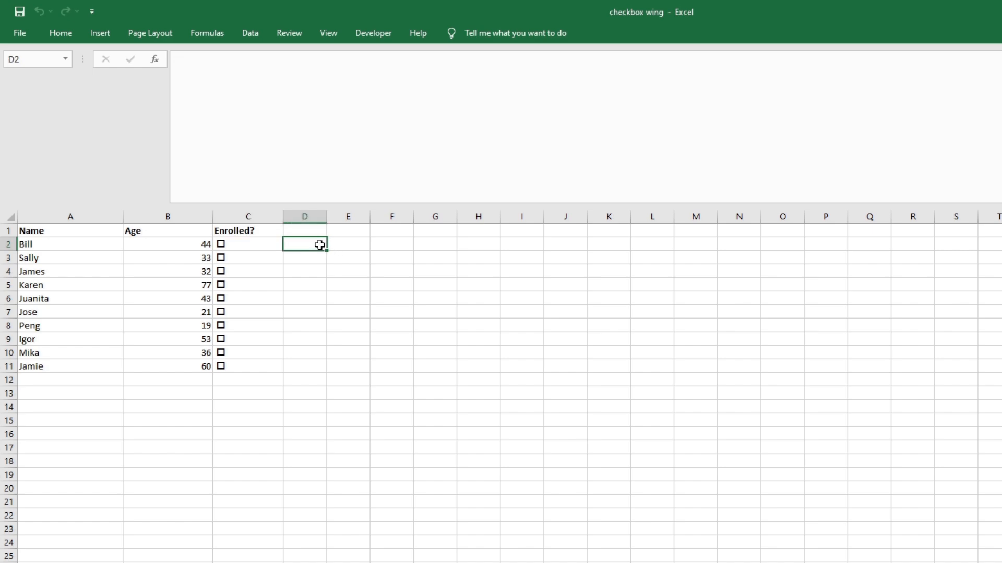
{"action": "mouse_move", "coordinate": [368, 51]}
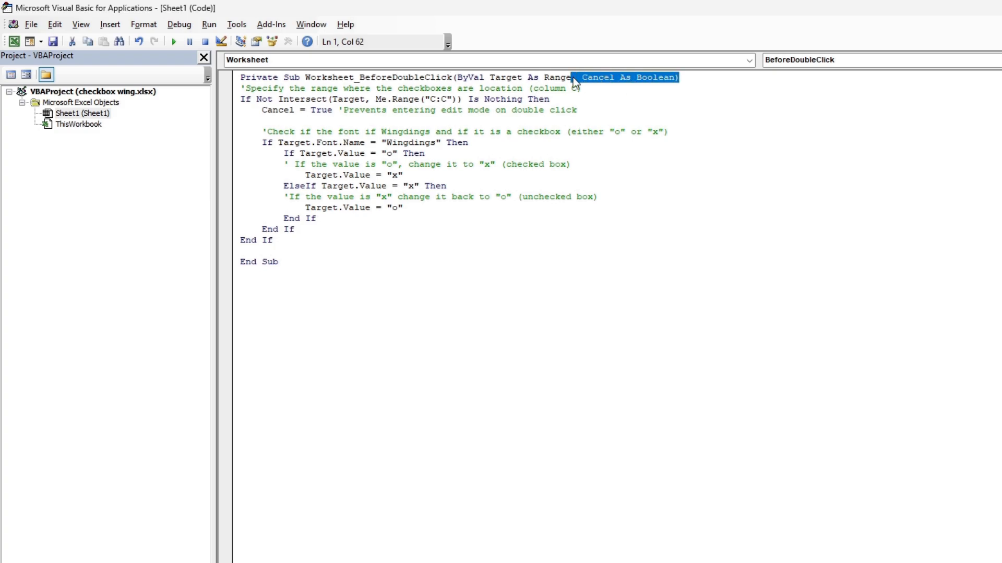
{"action": "key", "text": "Delete"}
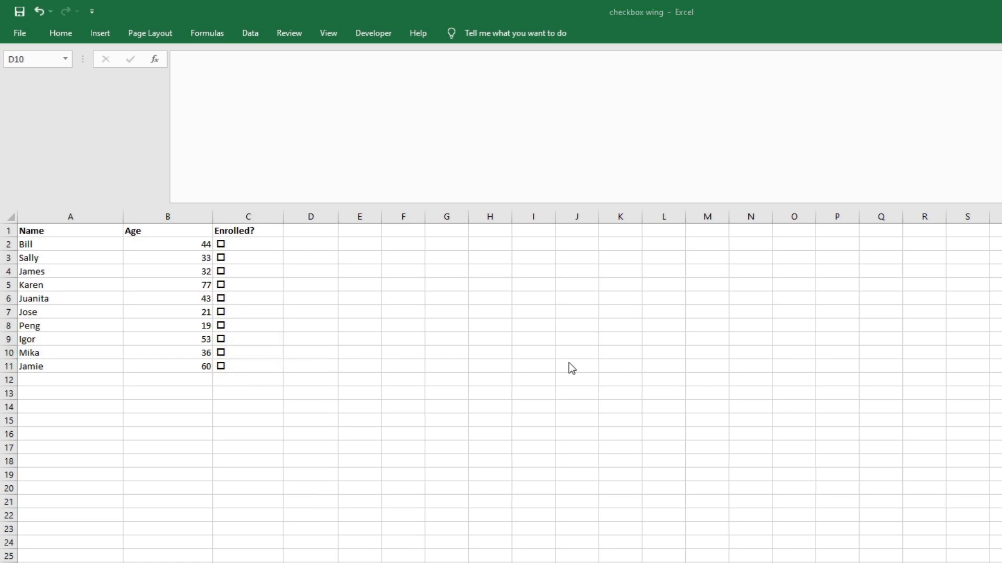
Step: Check Bill's C2 and Juanita's C6 boxes so the macro records timestamps beside them
{"action": "left_click", "coordinate": [238, 245]}
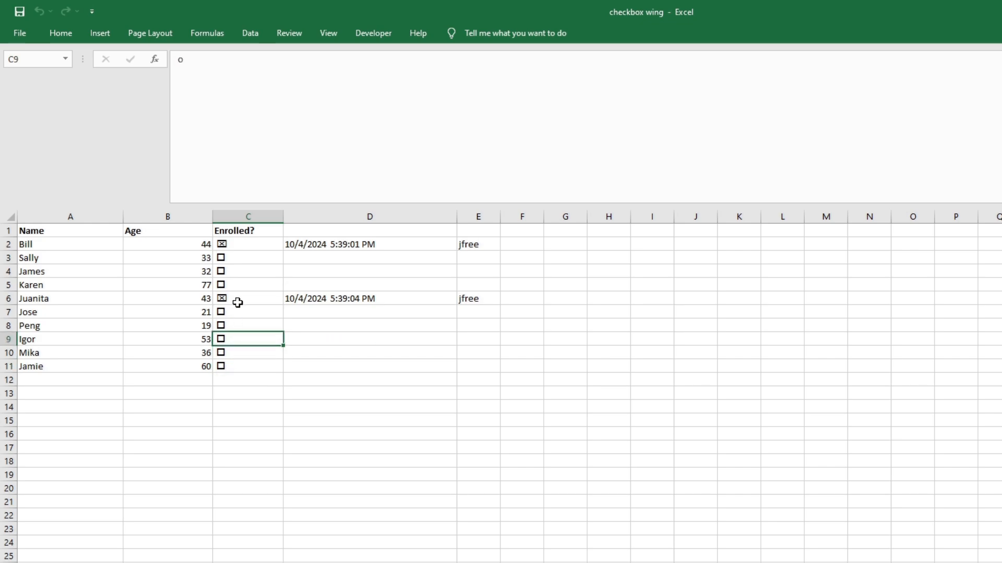
{"action": "left_click", "coordinate": [220, 298]}
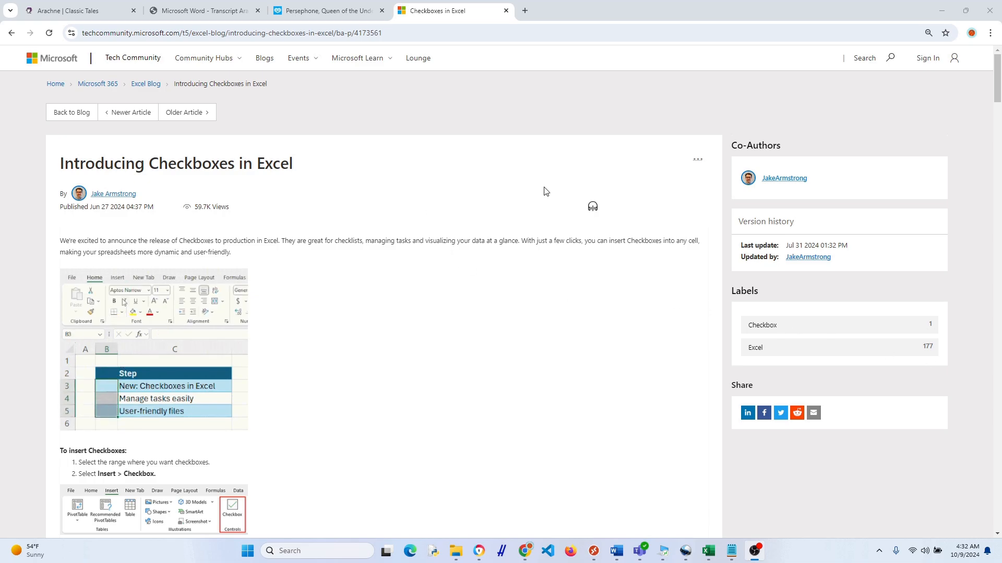
Step: Scroll through the Introducing Checkboxes in Excel article and highlight the availability sentence
{"action": "scroll", "scroll_direction": "down", "scroll_amount": 3}
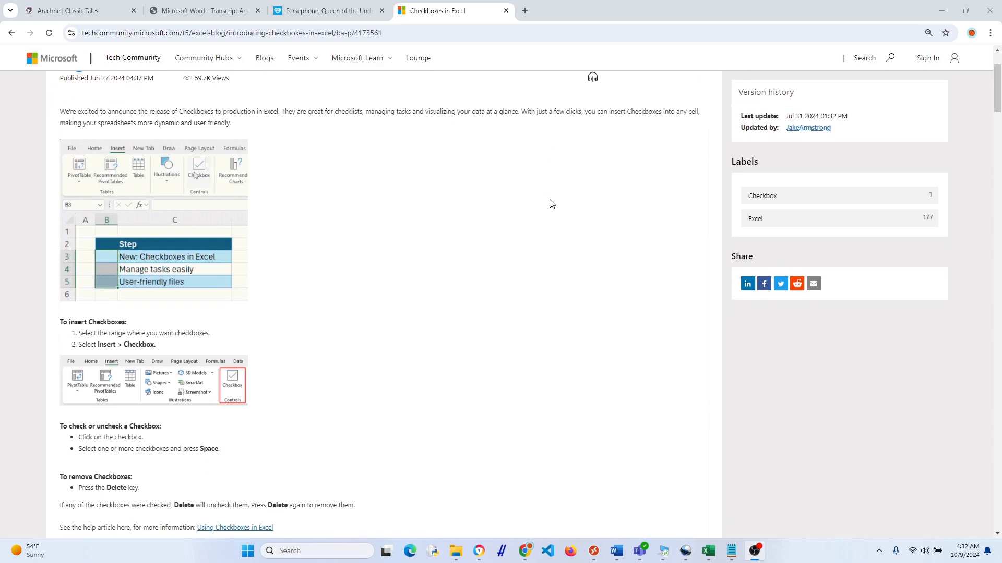
{"action": "scroll", "scroll_direction": "down", "scroll_amount": 3}
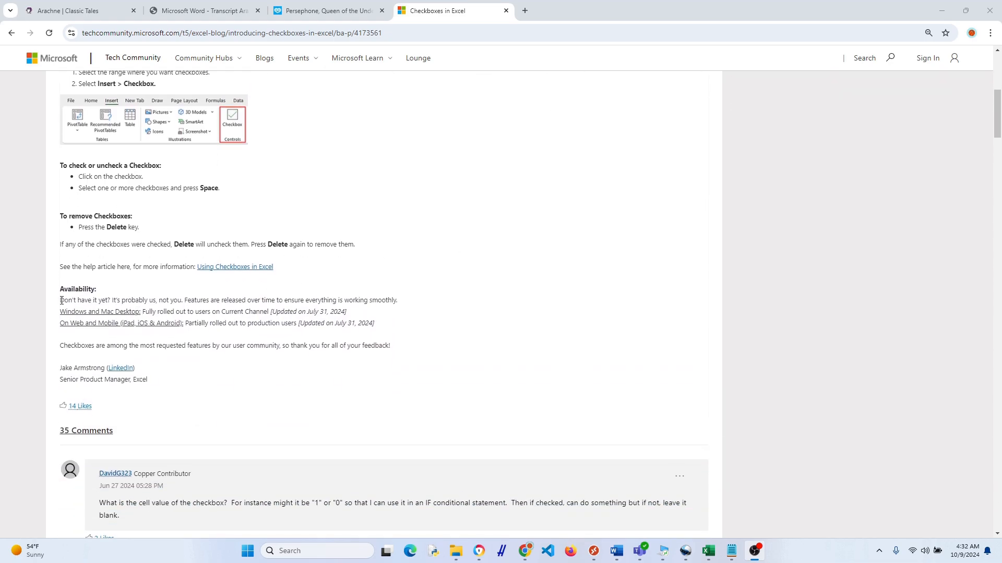
{"action": "left_click_drag", "start_coordinate": [60, 301], "coordinate": [181, 300]}
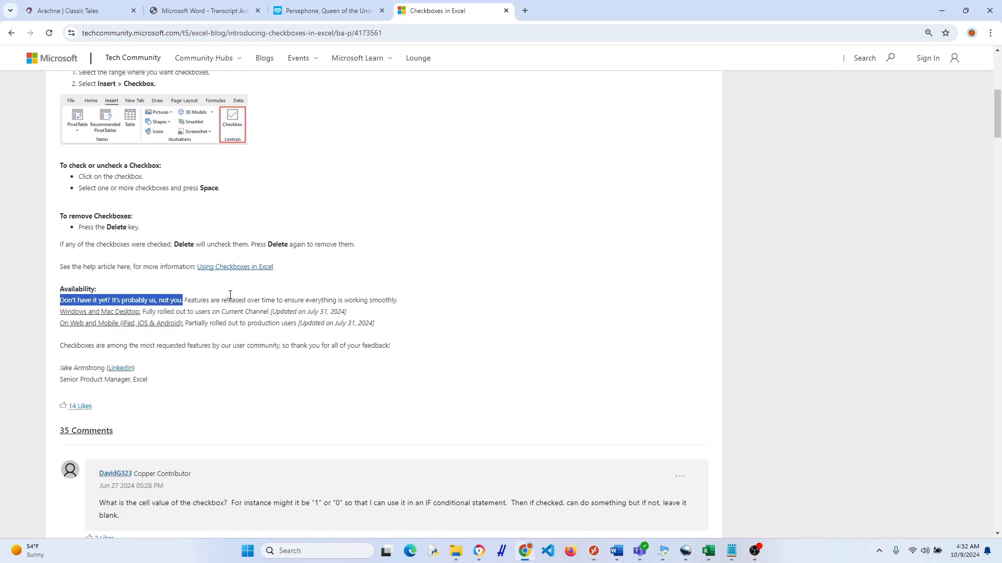
{"action": "scroll", "scroll_direction": "up", "scroll_amount": 3}
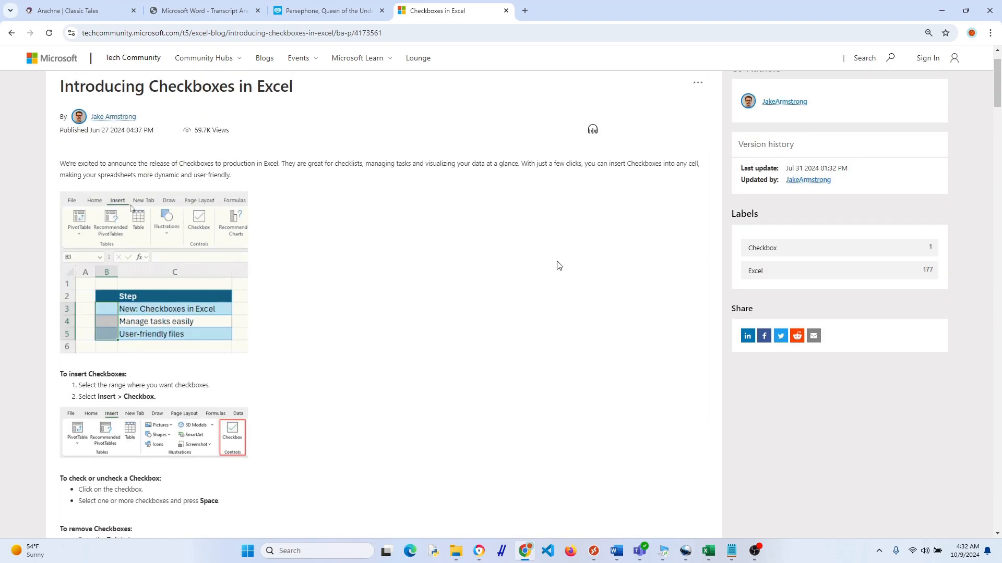